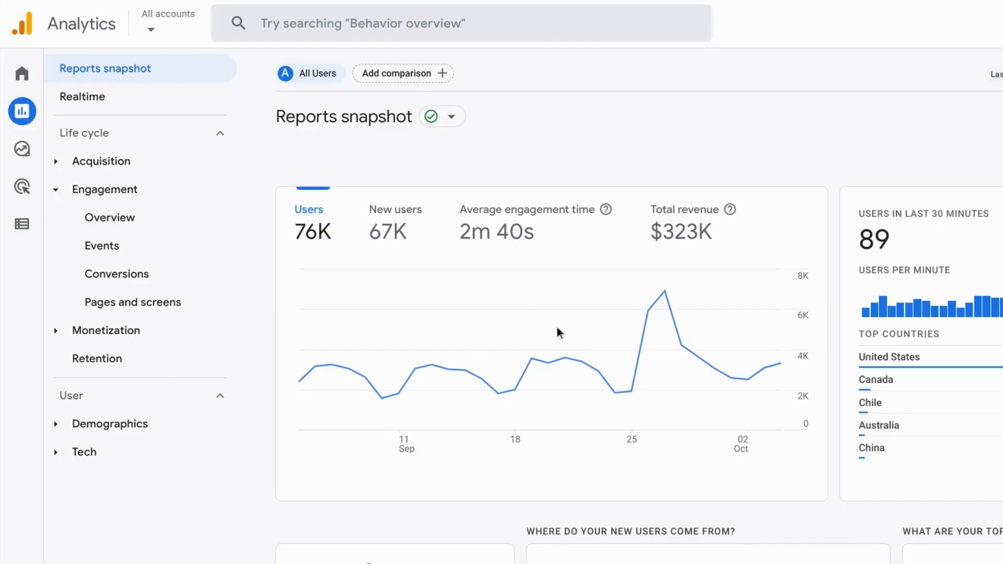
mouse_move(618, 394)
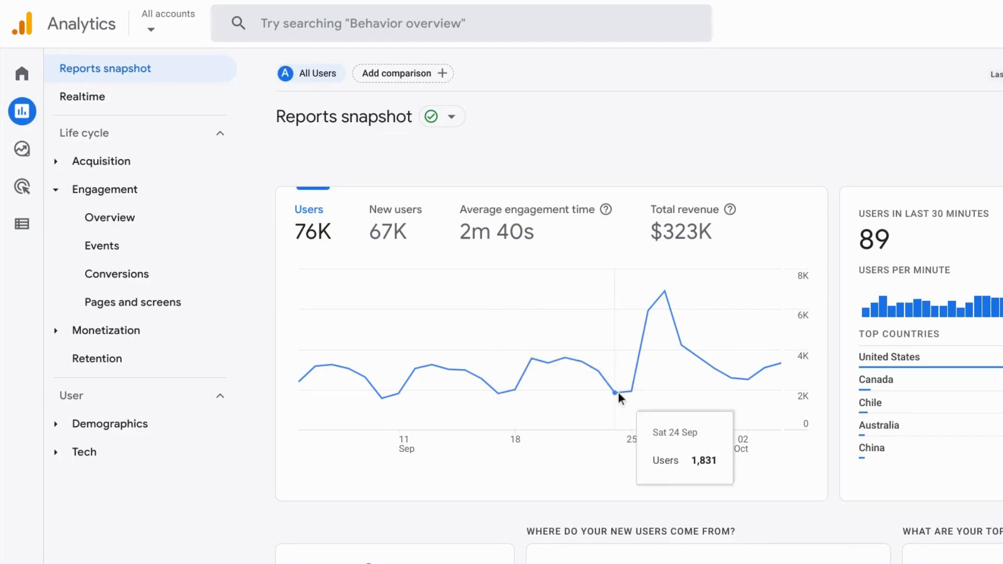
mouse_move(475, 343)
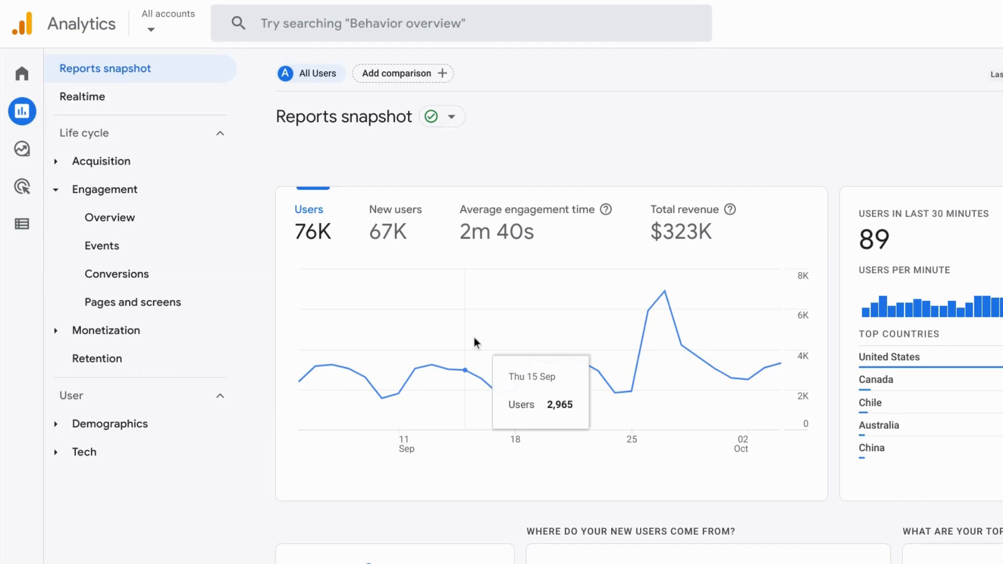
Chart New users, then Average engagement time, in the snapshot trend chart.
scroll(down, 3)
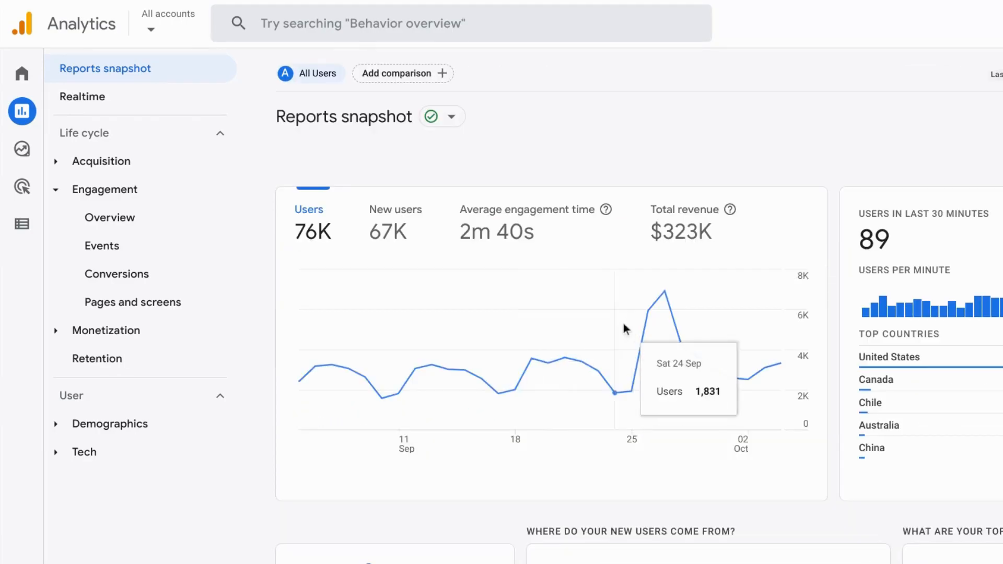
mouse_move(598, 371)
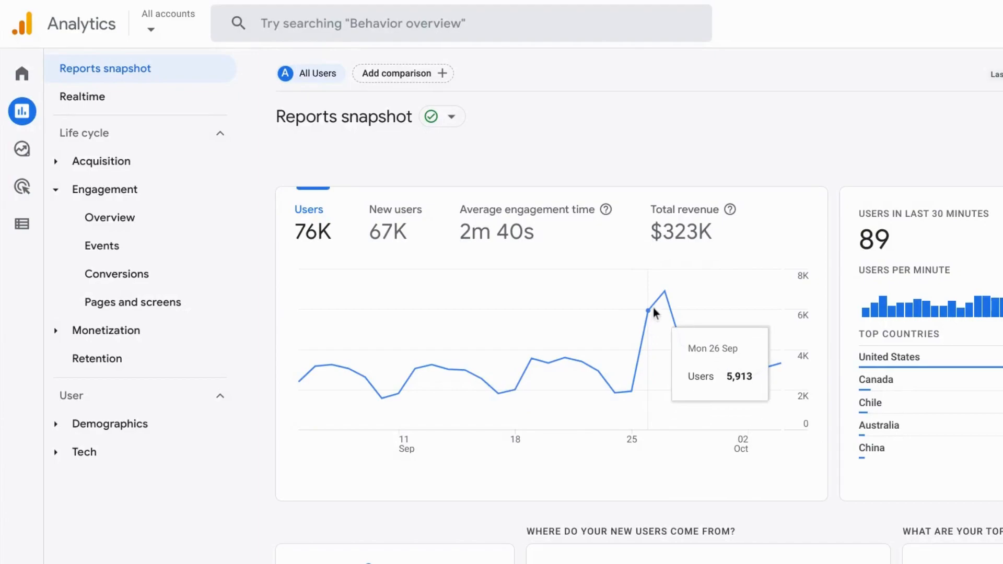
mouse_move(661, 308)
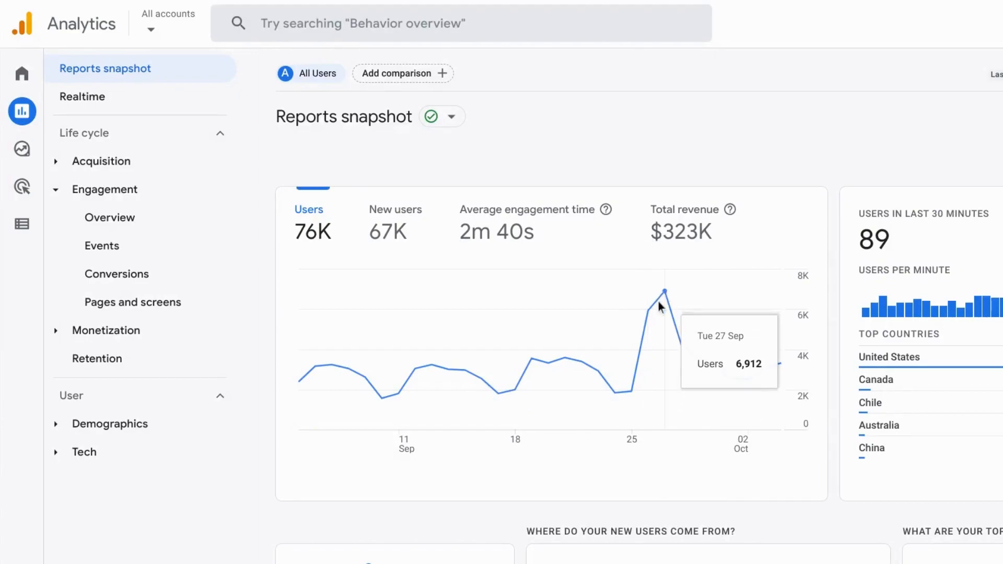
mouse_move(668, 302)
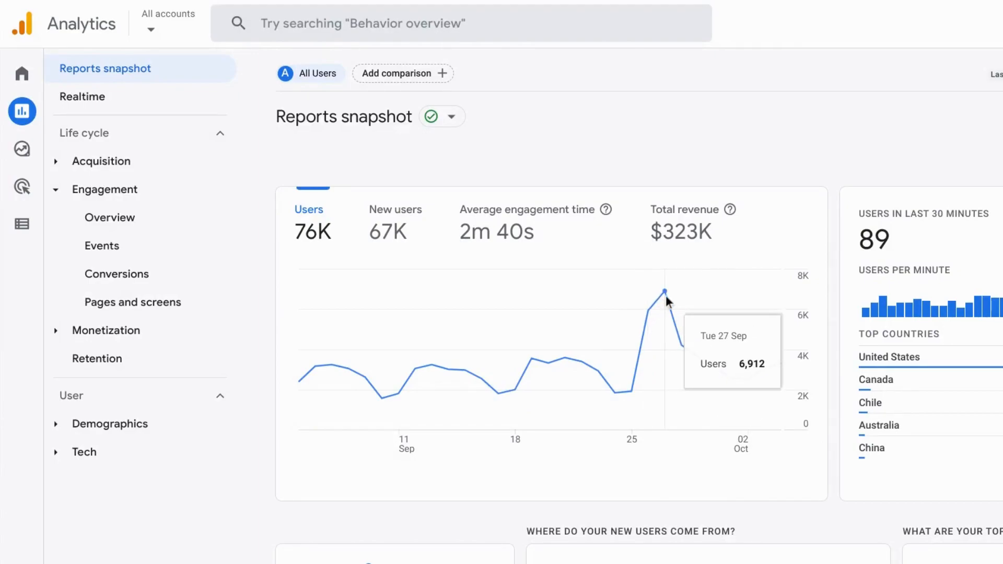
mouse_move(650, 320)
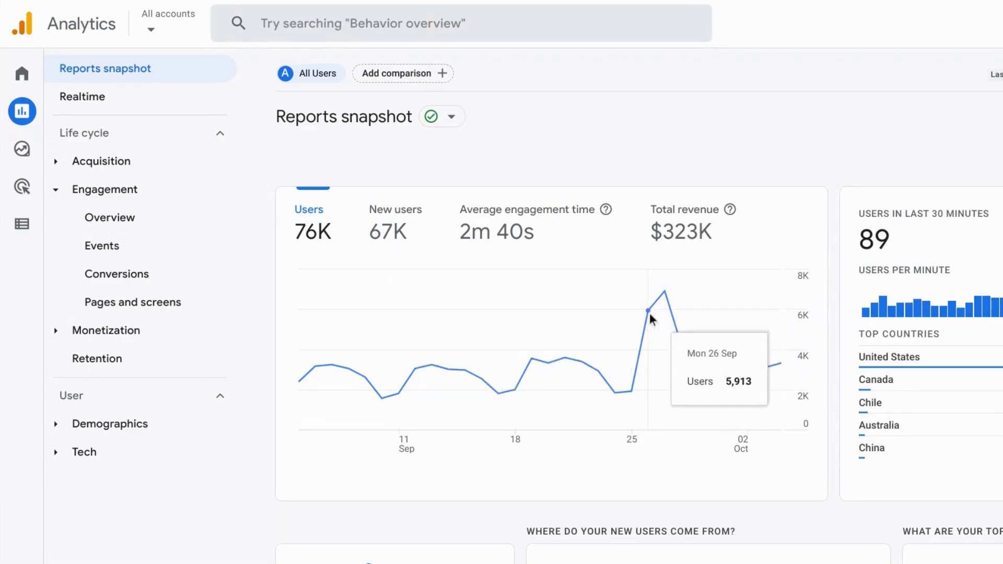
mouse_move(665, 301)
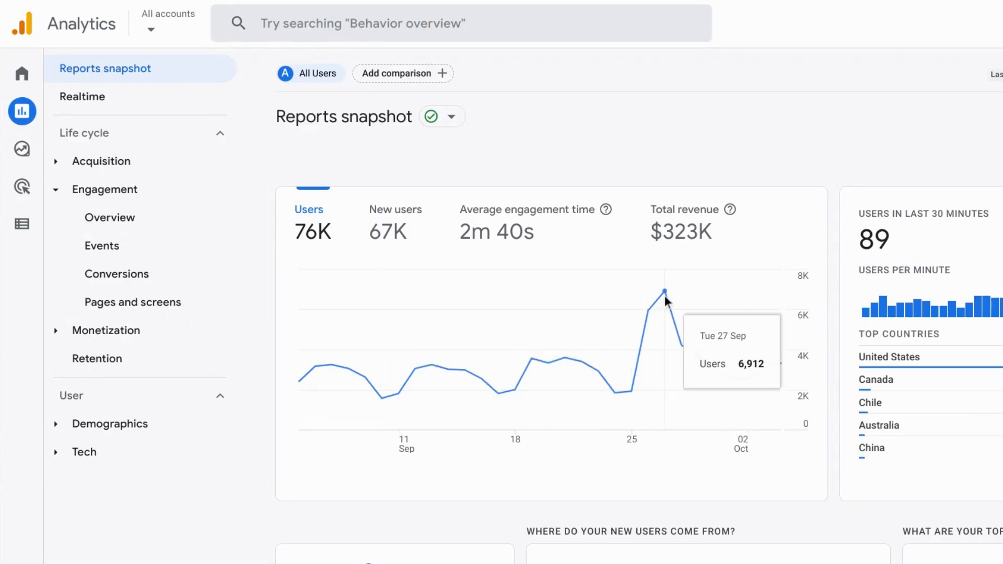
mouse_move(395, 232)
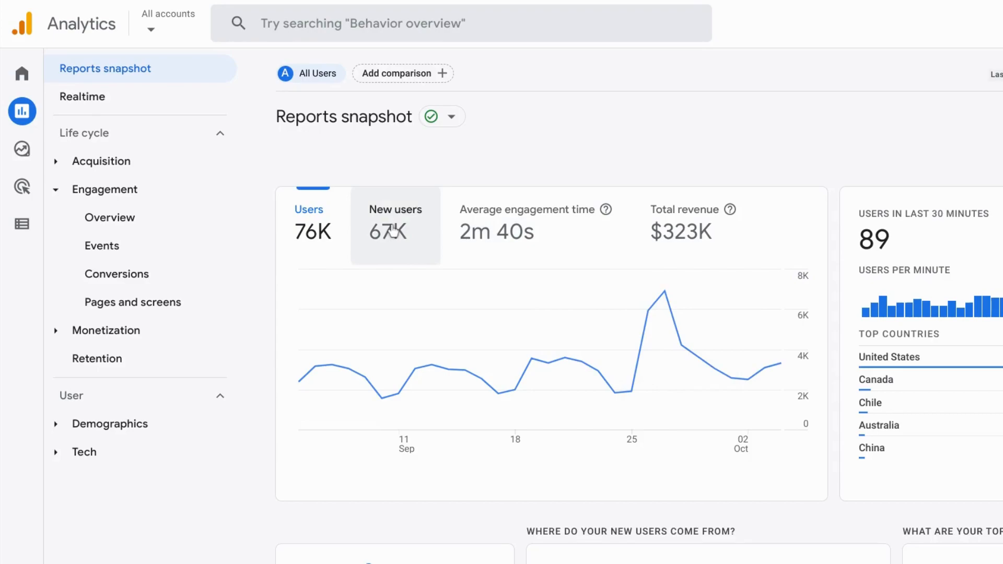
click(395, 224)
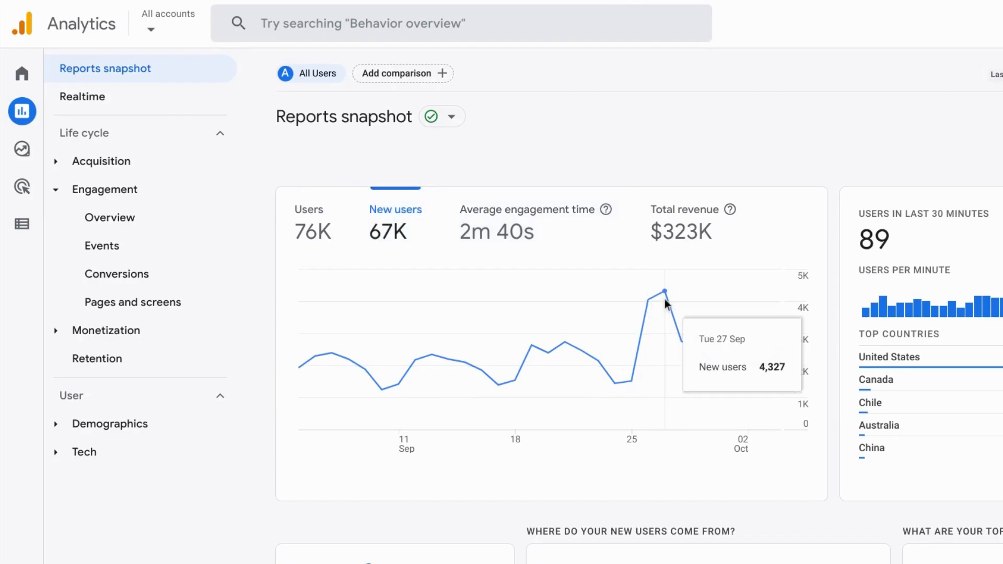
click(527, 220)
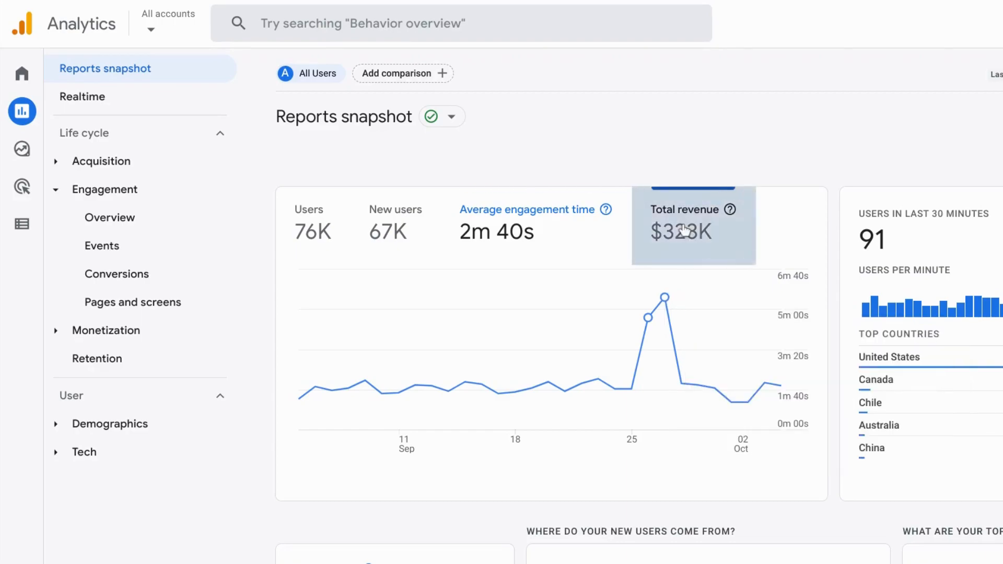
Chart Total revenue and view the 26 Sep anomaly: $42,071 actual versus $24,661 expected.
click(693, 227)
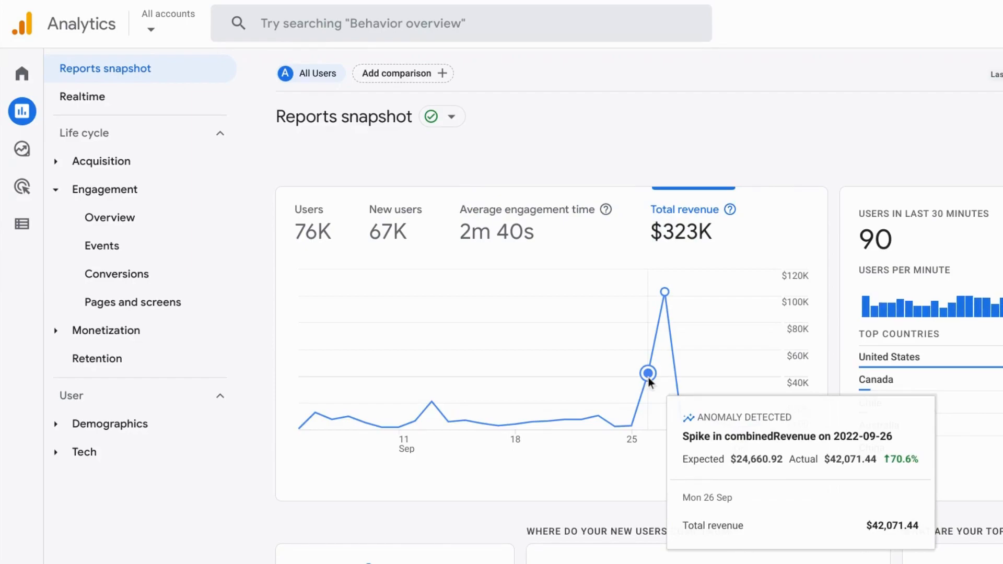
mouse_move(666, 293)
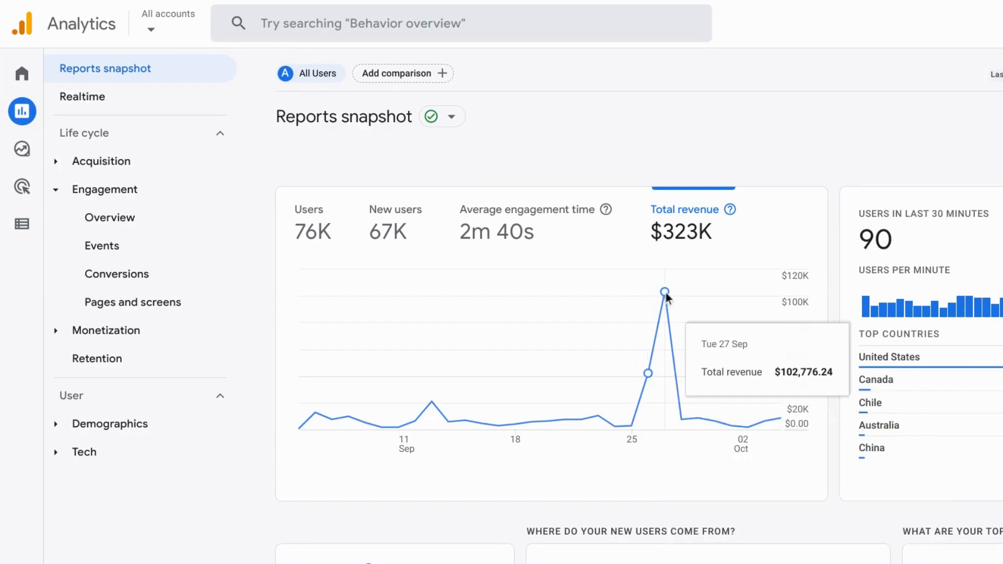